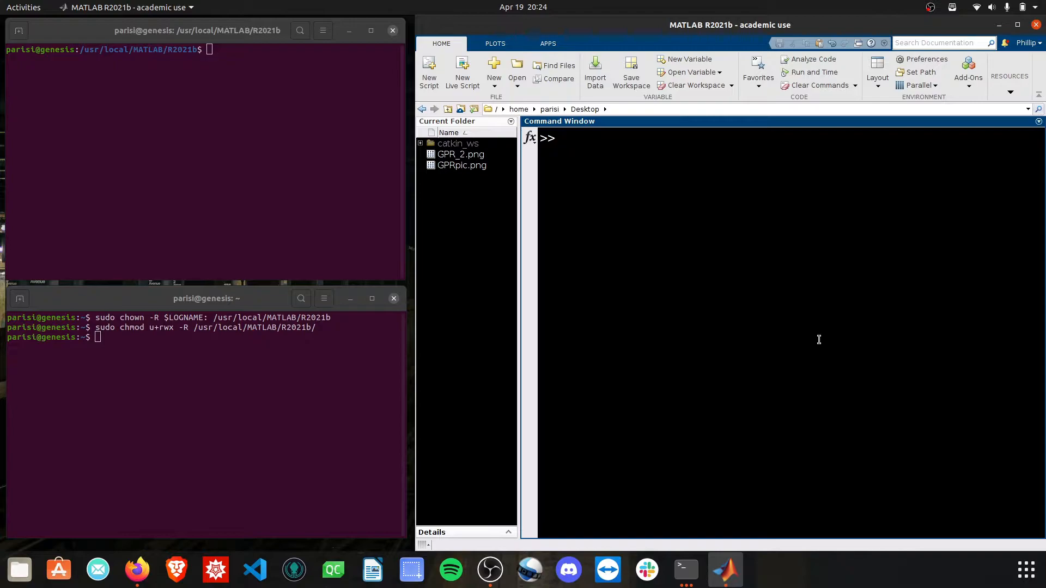
Run ver in MATLAB and attempt to reach the add-on store from the Add-Ons menu
text(ver)
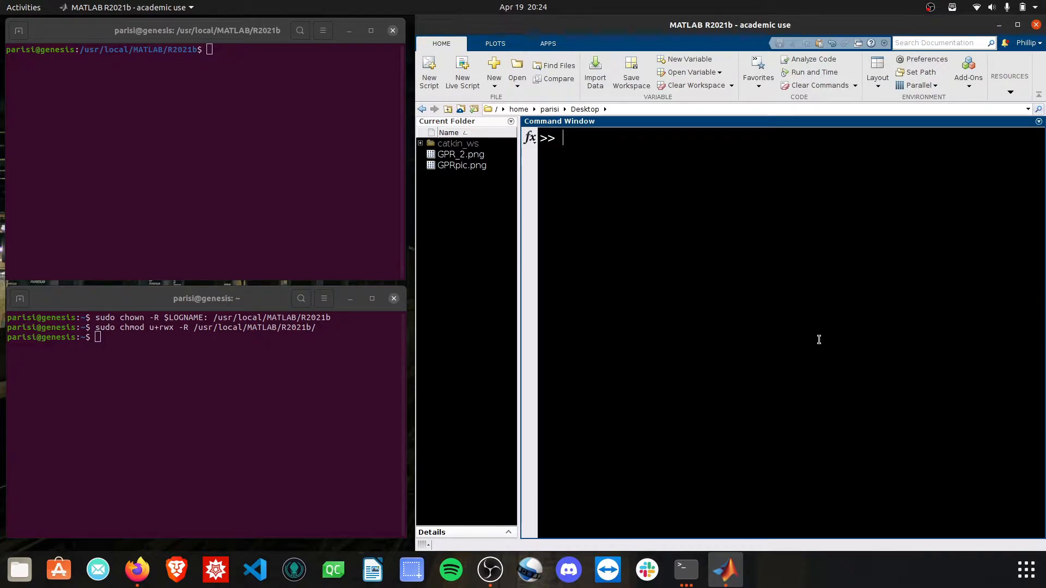
mouse_move(967, 72)
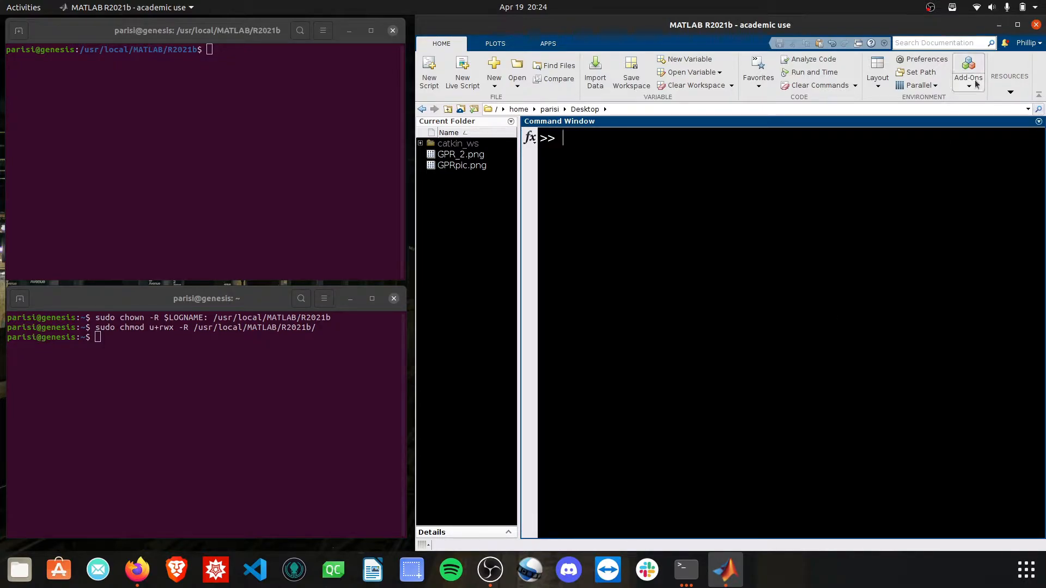
click(967, 73)
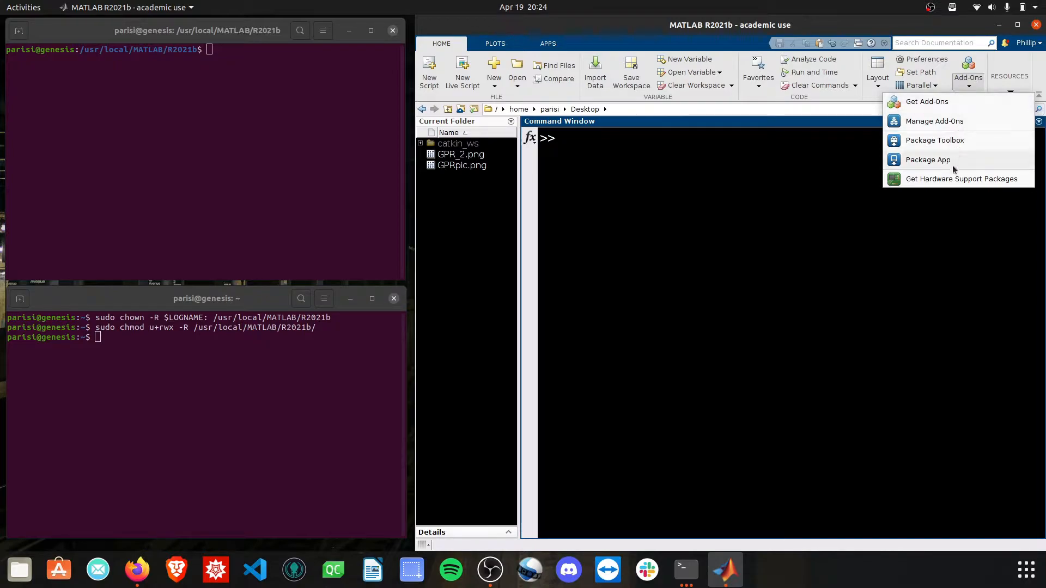
mouse_move(959, 107)
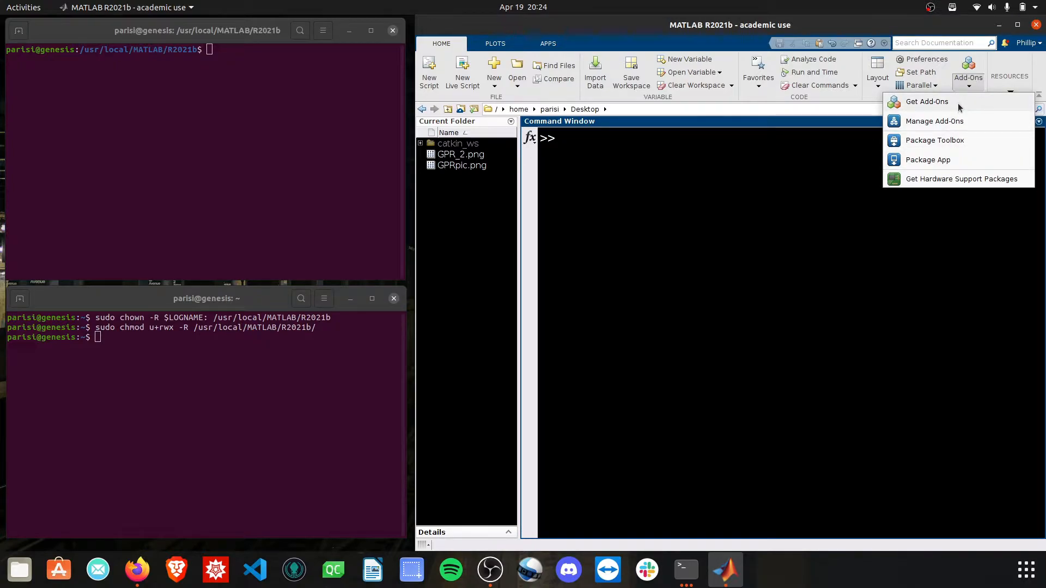
click(656, 179)
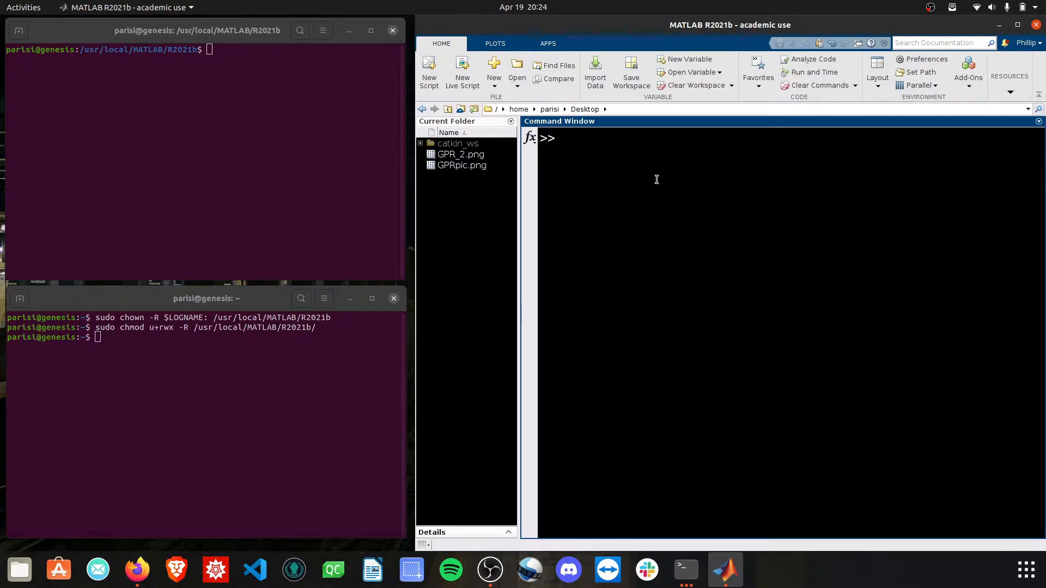
mouse_move(675, 181)
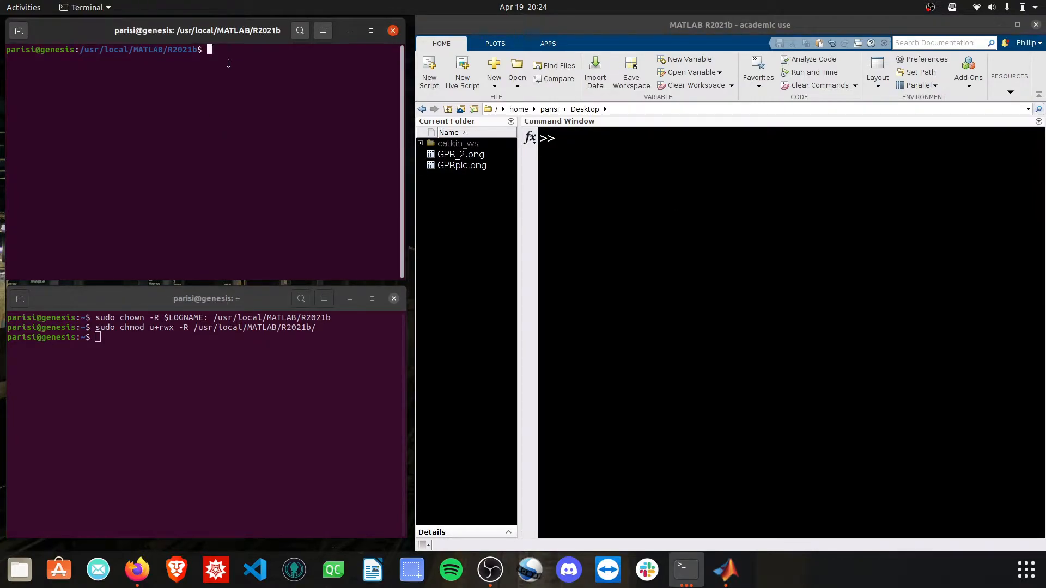
In the upper terminal, begin entering cd /usr/local/ toward the MATLAB install folder
double_click(106, 49)
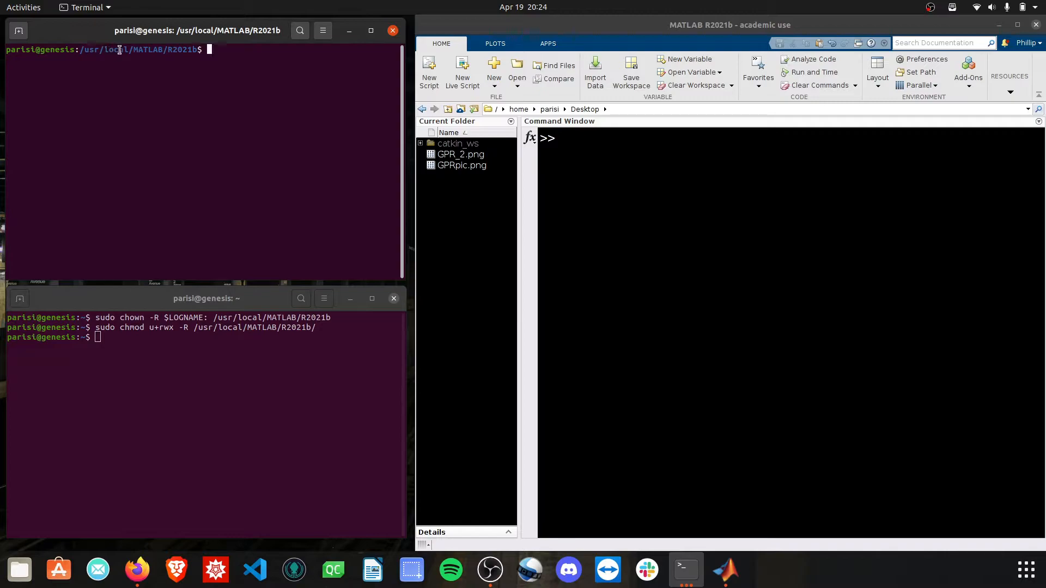
double_click(172, 49)
text(cd ~)
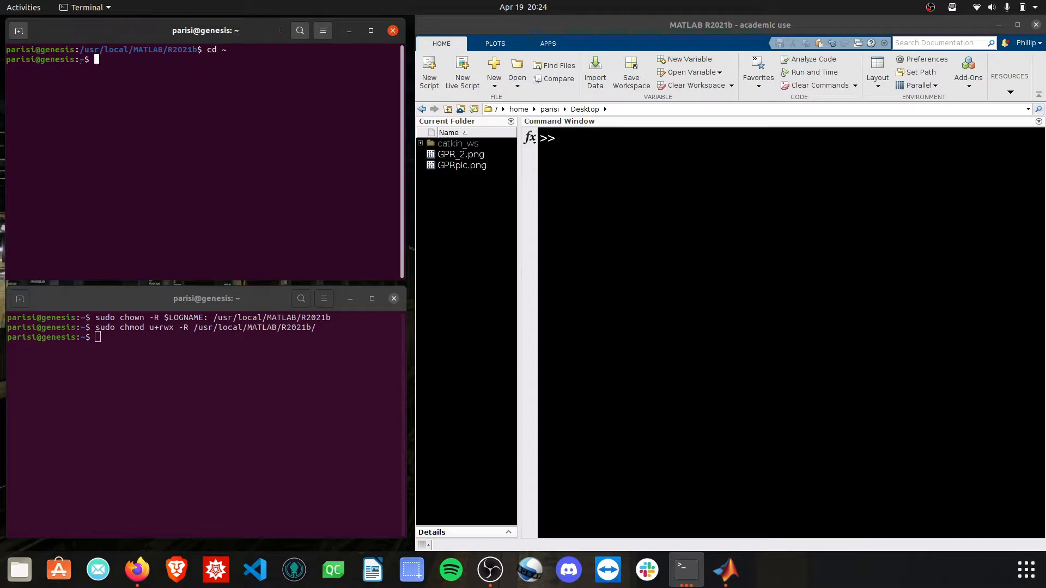
text(cd /usr/lo)
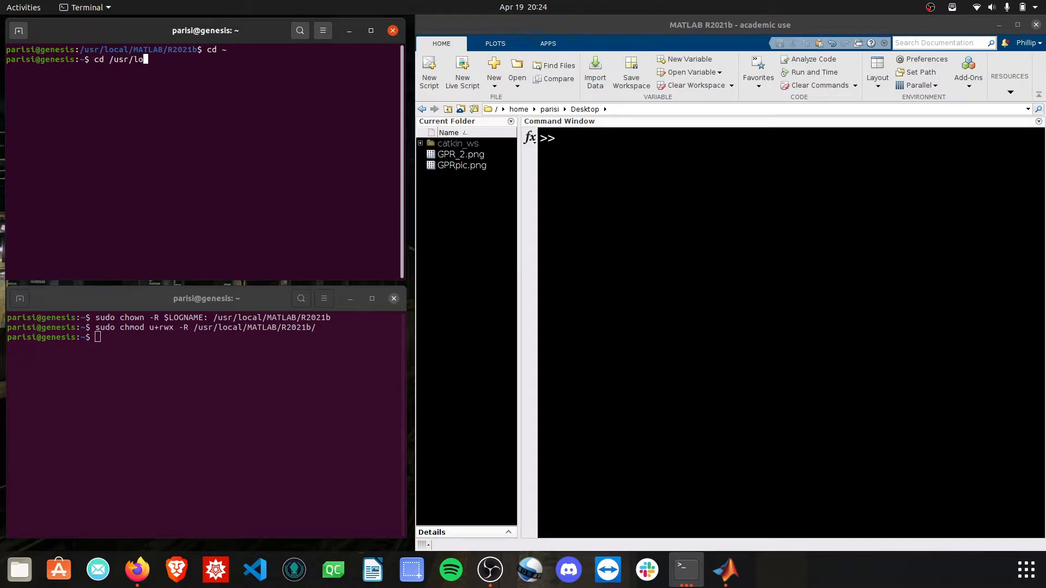
text(cal/)
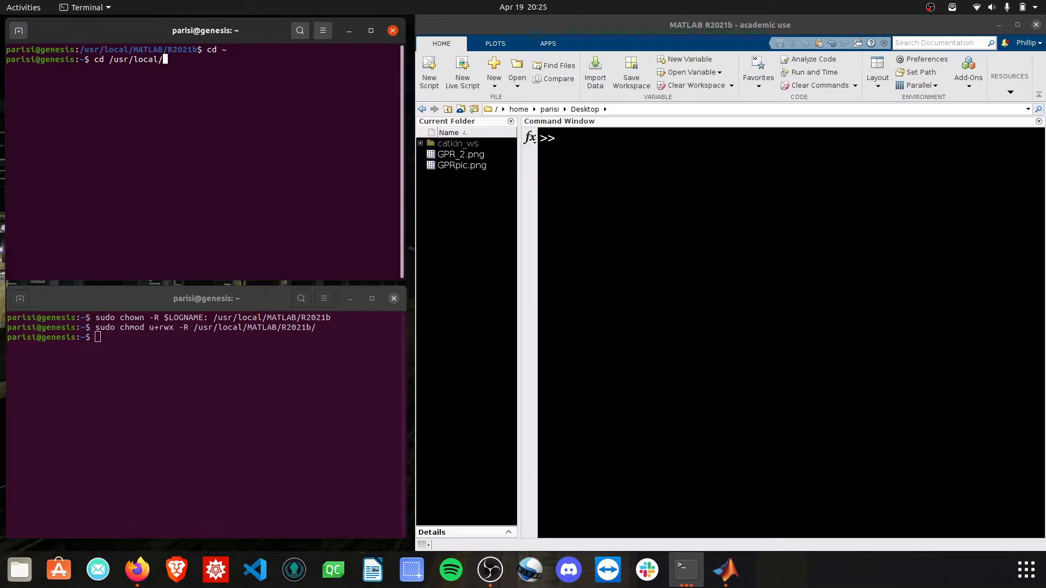
Complete and run cd into /usr/local/MATLAB/
key(Return)
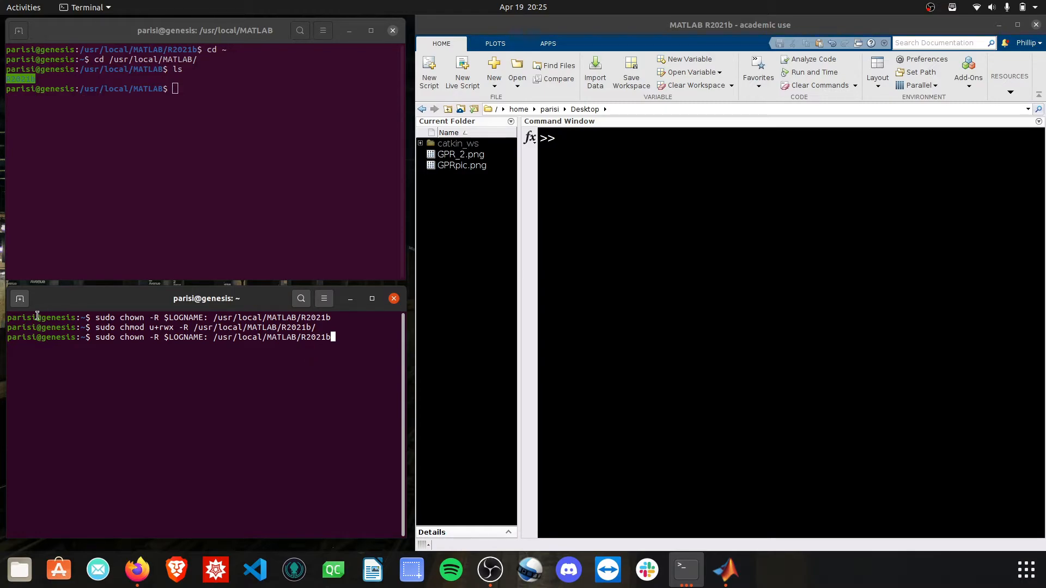
mouse_move(358, 343)
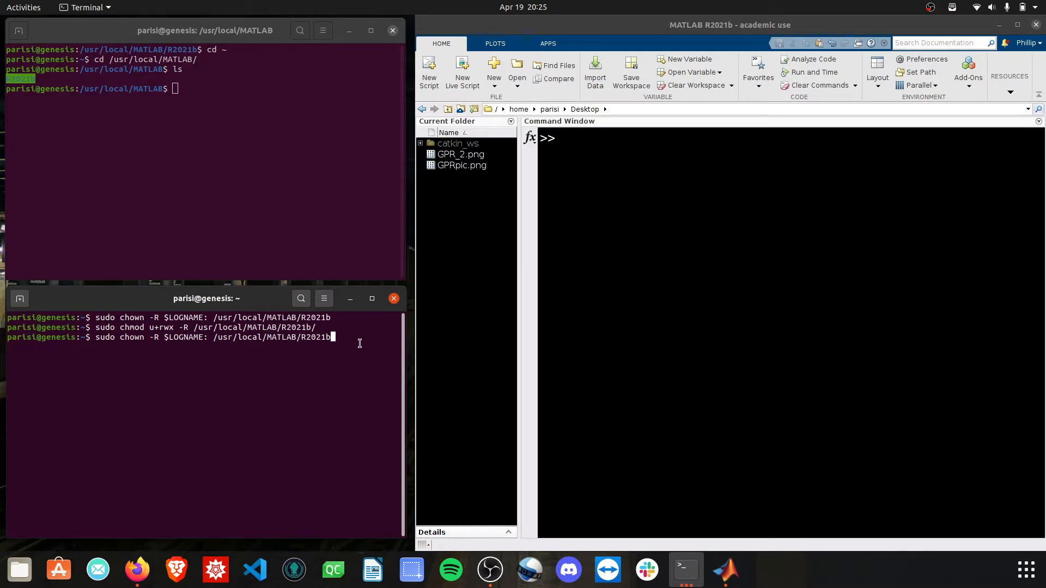
mouse_move(316, 159)
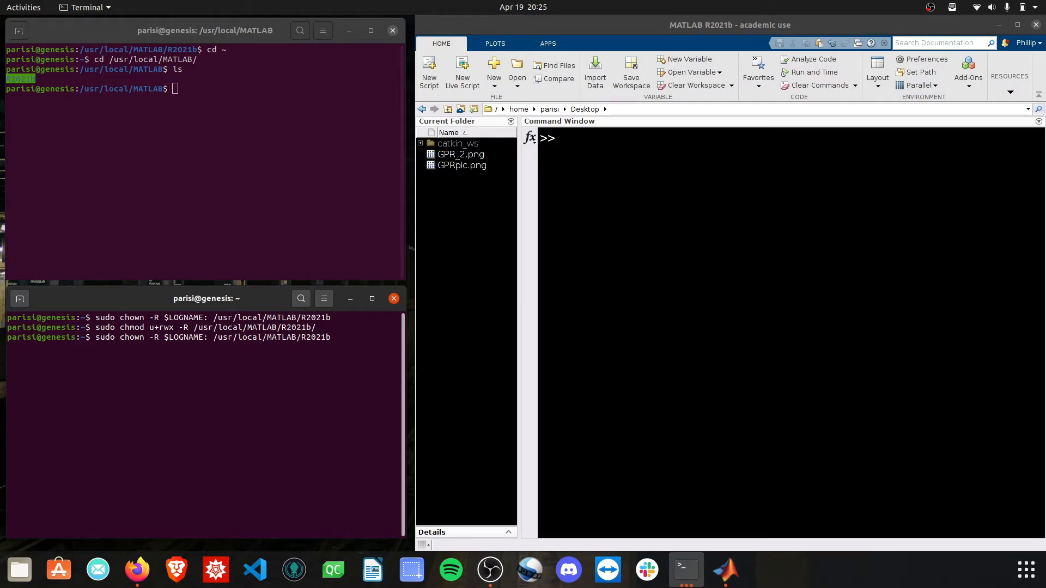
Run the recursive chown and chmod u+rwx on /usr/local/MATLAB/R2021b, then return to MATLAB
key(Return)
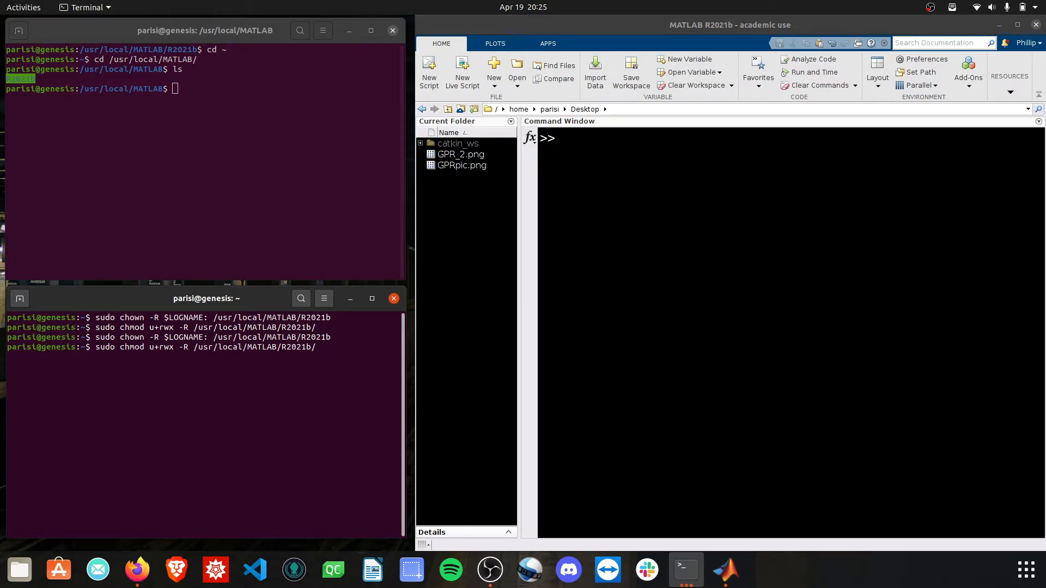
key(Return)
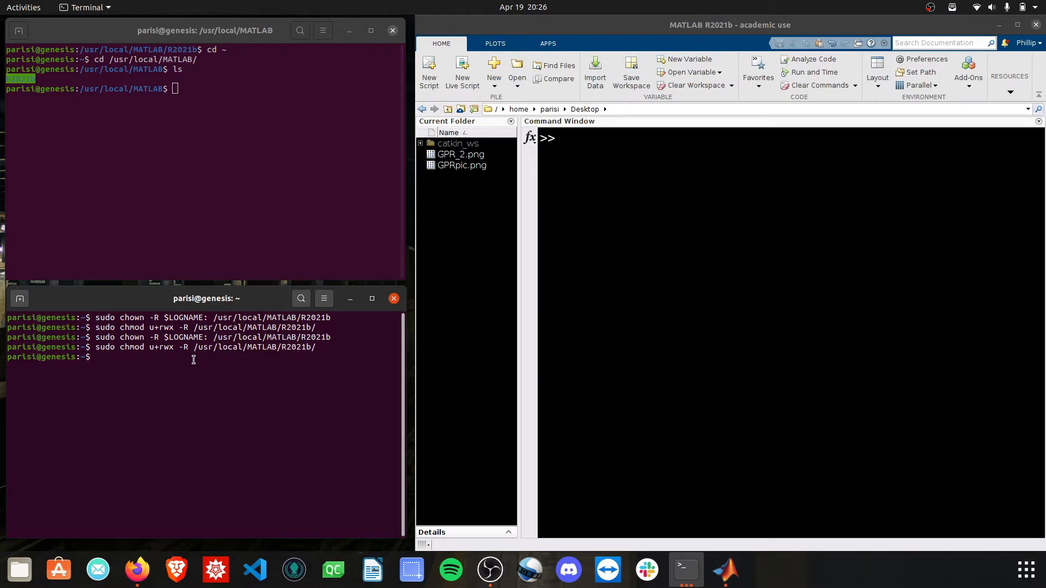
click(968, 73)
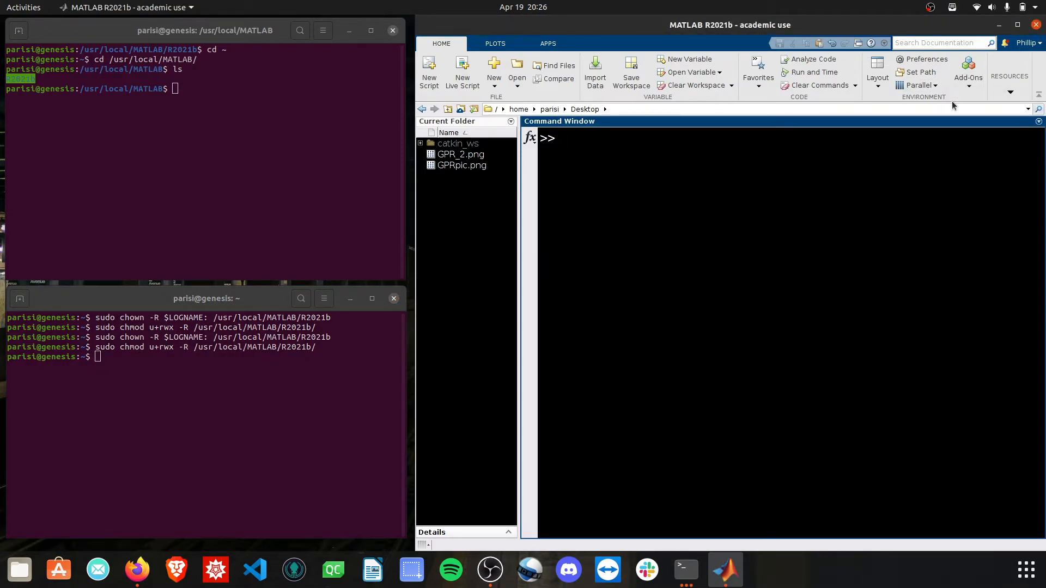
Launch the Add-On Explorer from Home > Add-Ons > Get Add-Ons
click(968, 68)
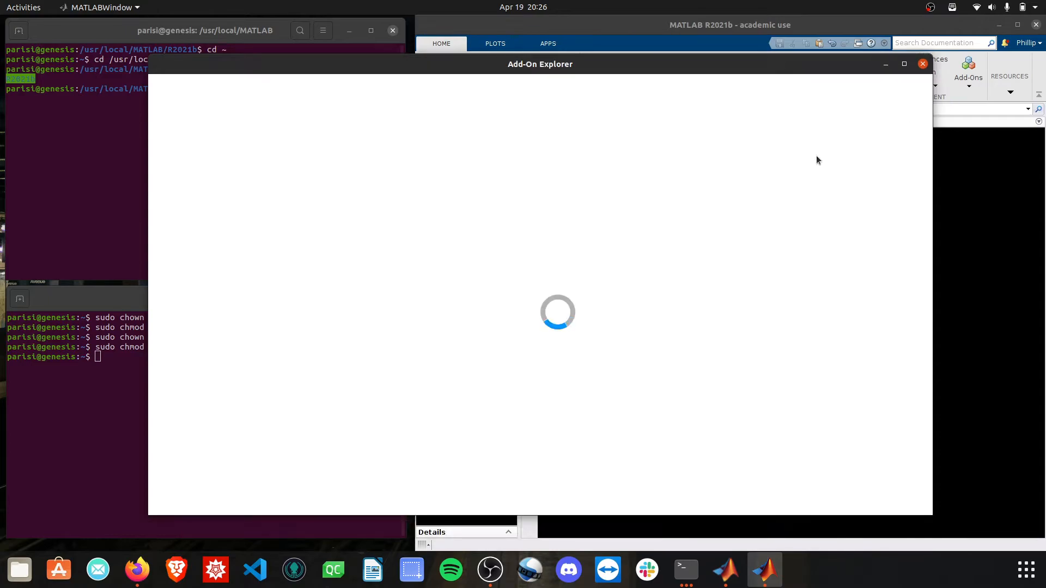
mouse_move(723, 156)
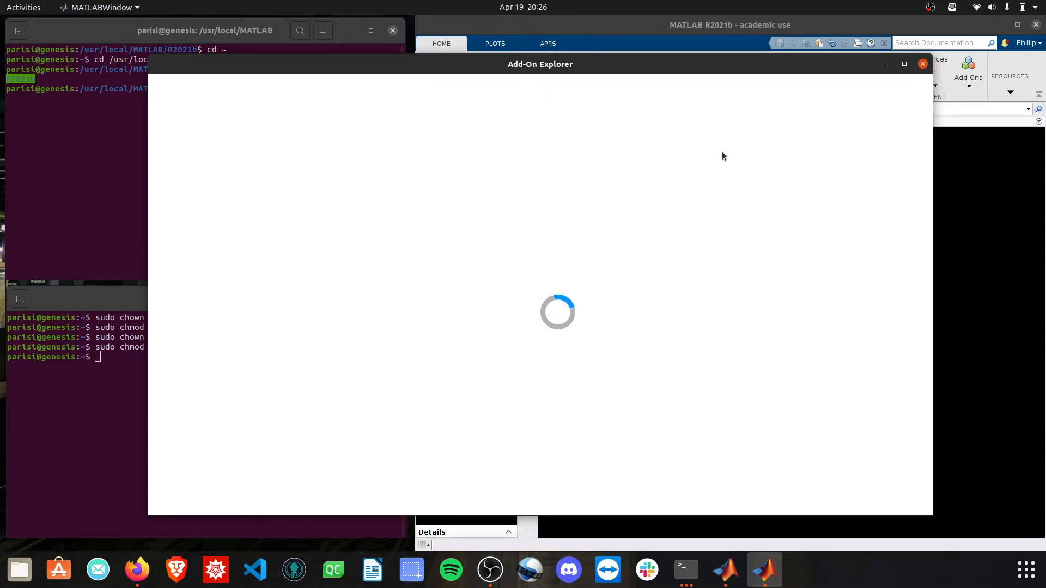